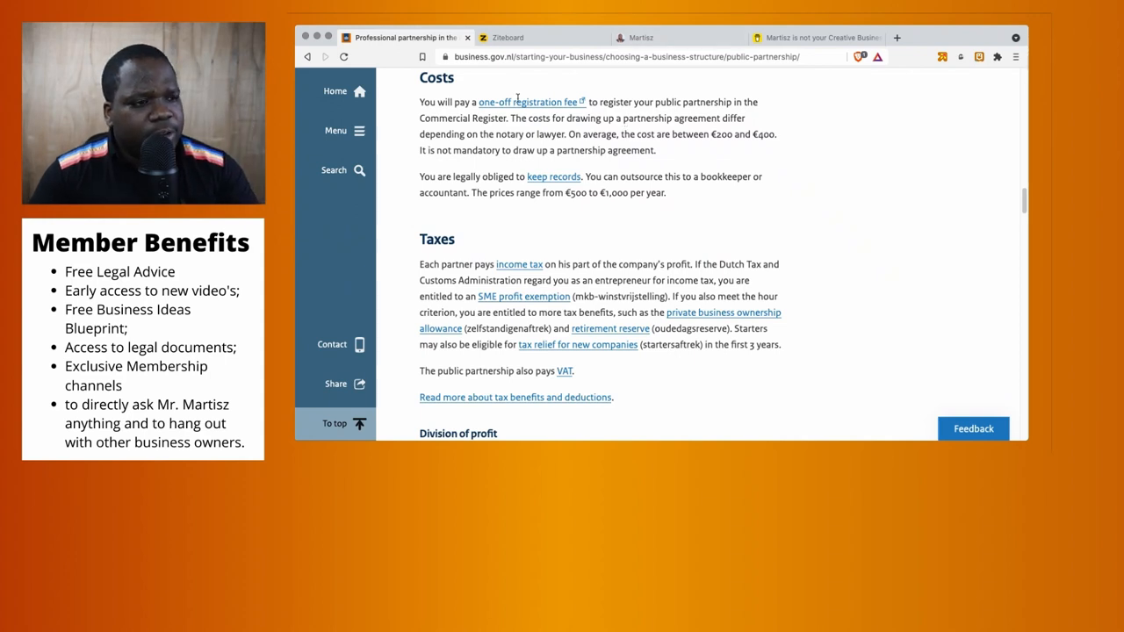
mouse_move(507, 102)
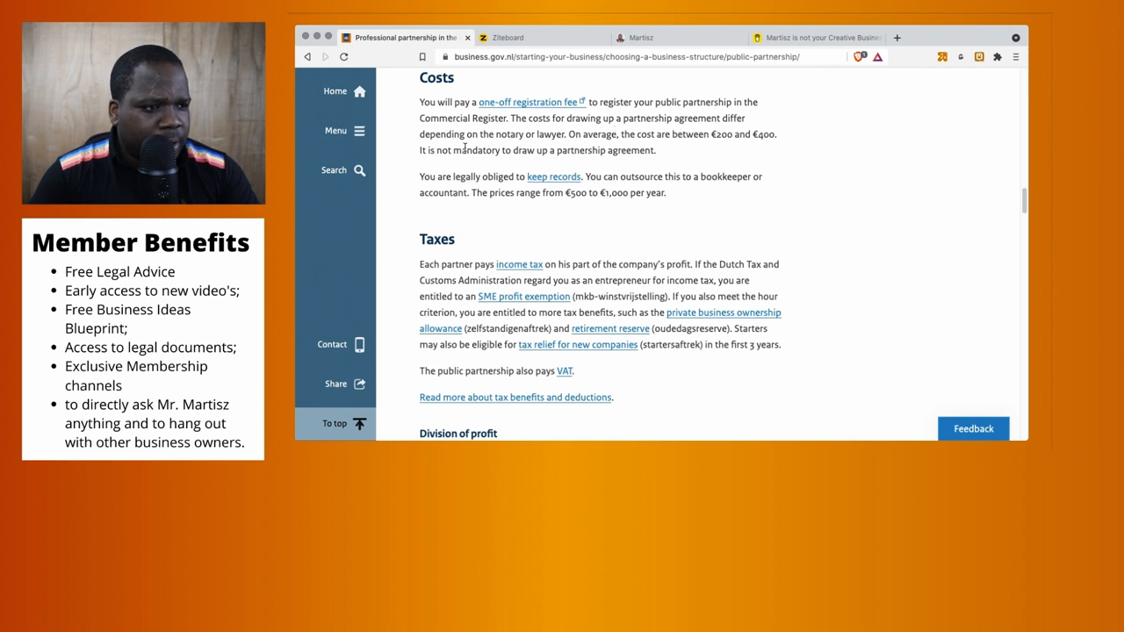
mouse_move(619, 145)
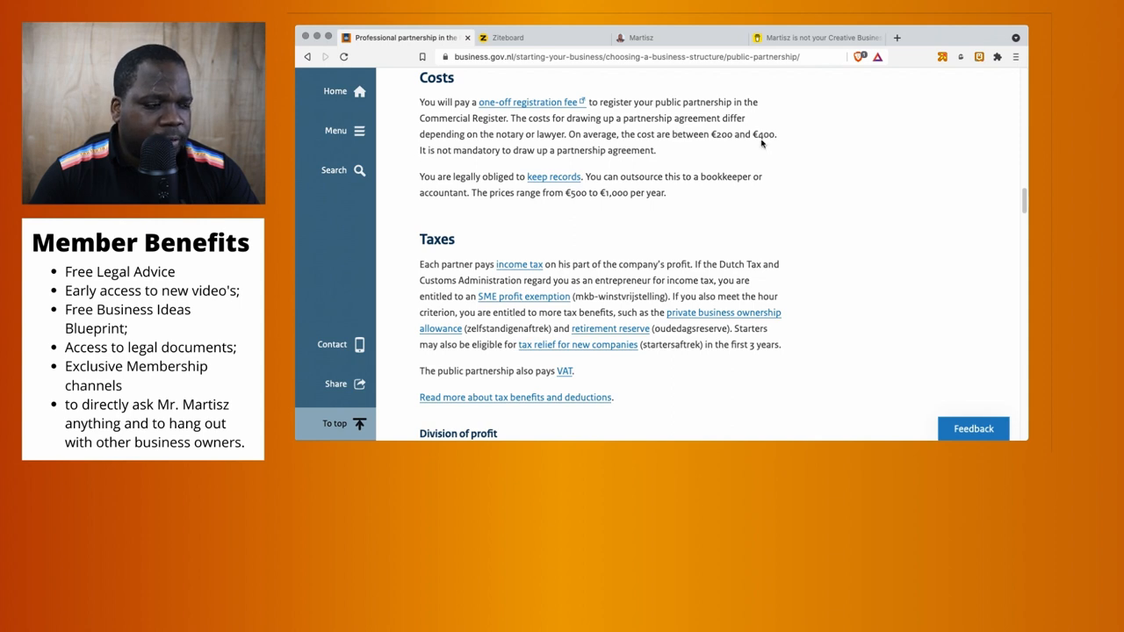
mouse_move(503, 162)
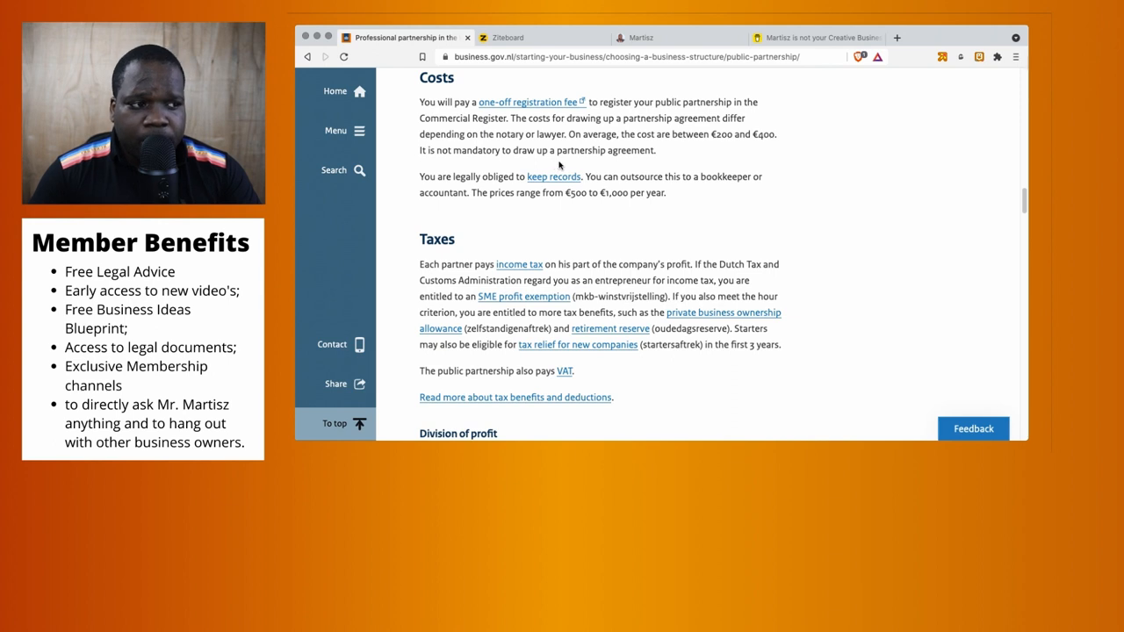
mouse_move(456, 190)
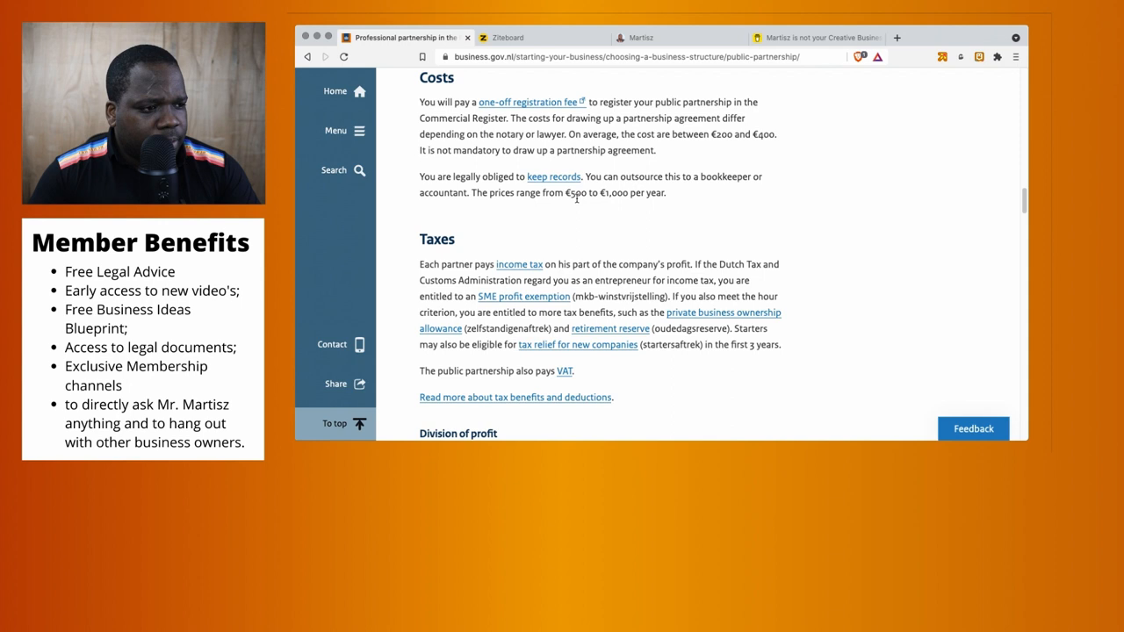
mouse_move(582, 208)
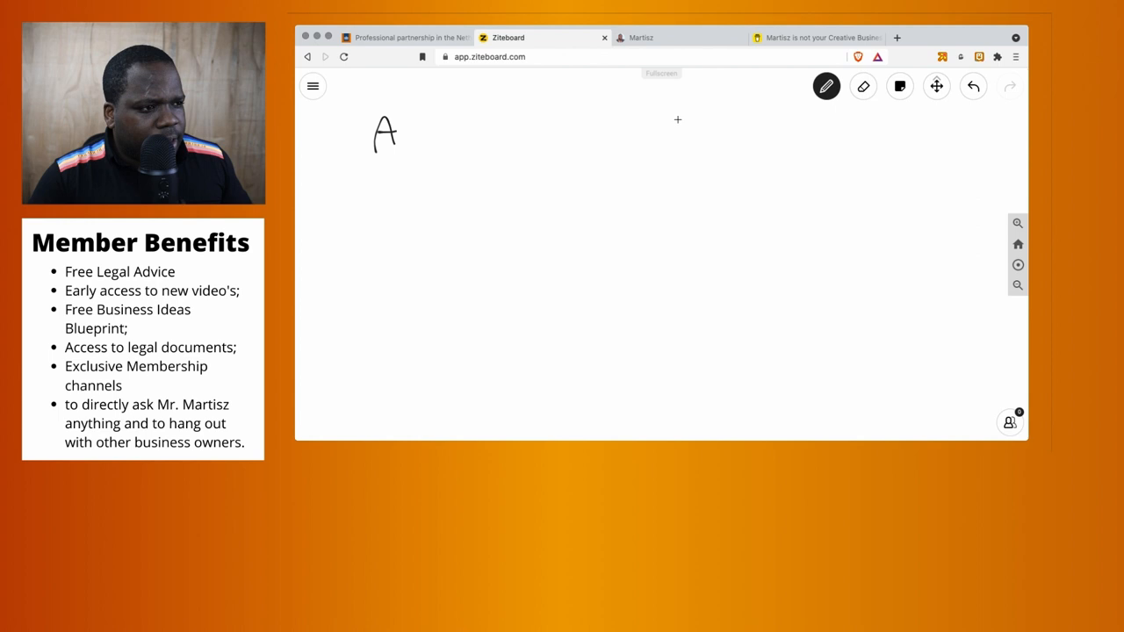
Write partner letters B, C, D and e around a central rectangle with agreement lines and connectors
left_click_drag(685, 123, 711, 158)
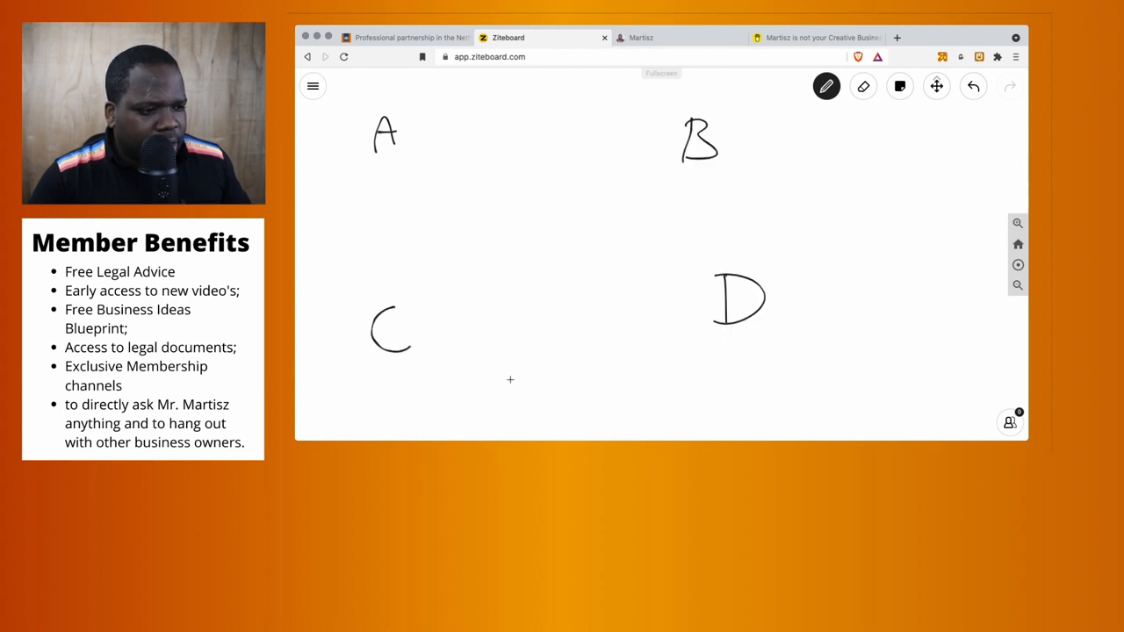
left_click_drag(527, 404, 562, 391)
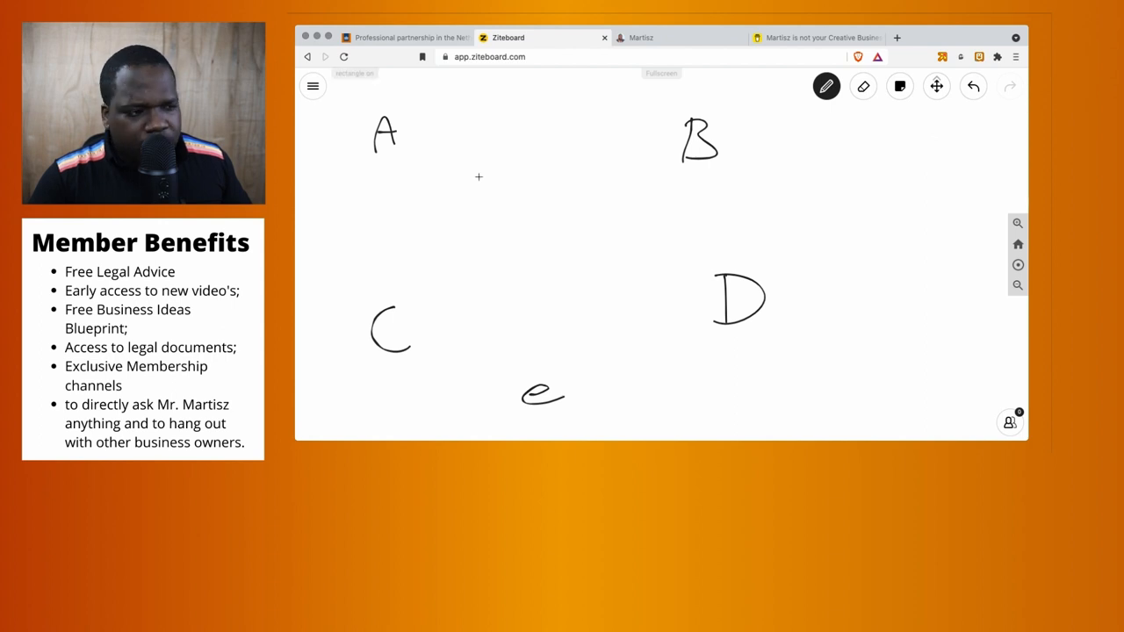
left_click_drag(489, 132, 620, 325)
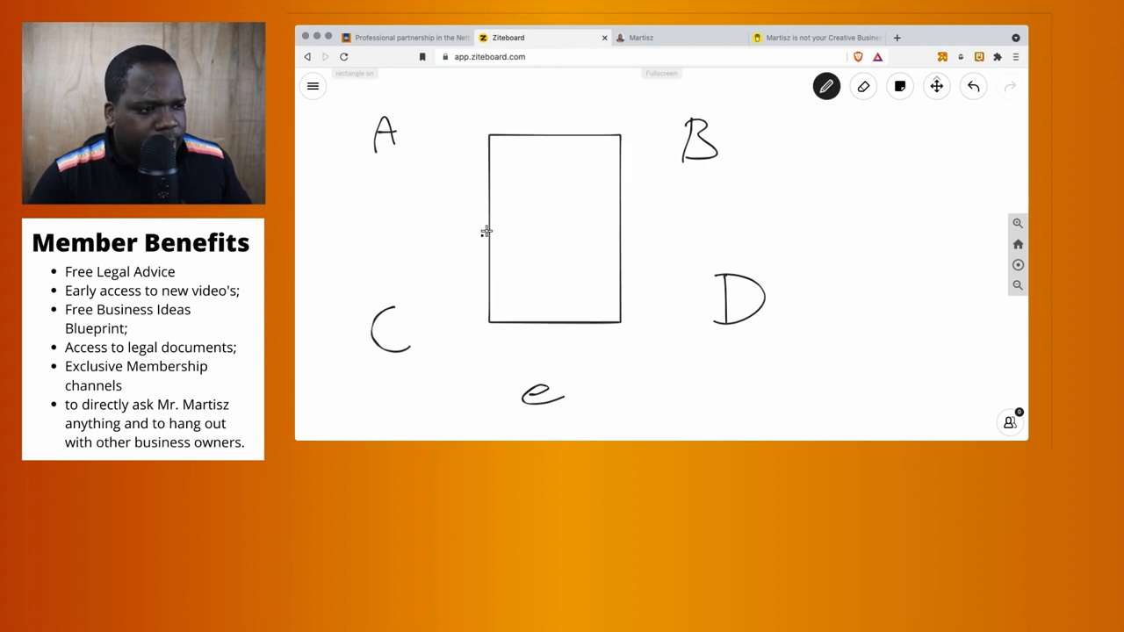
left_click_drag(527, 158, 589, 167)
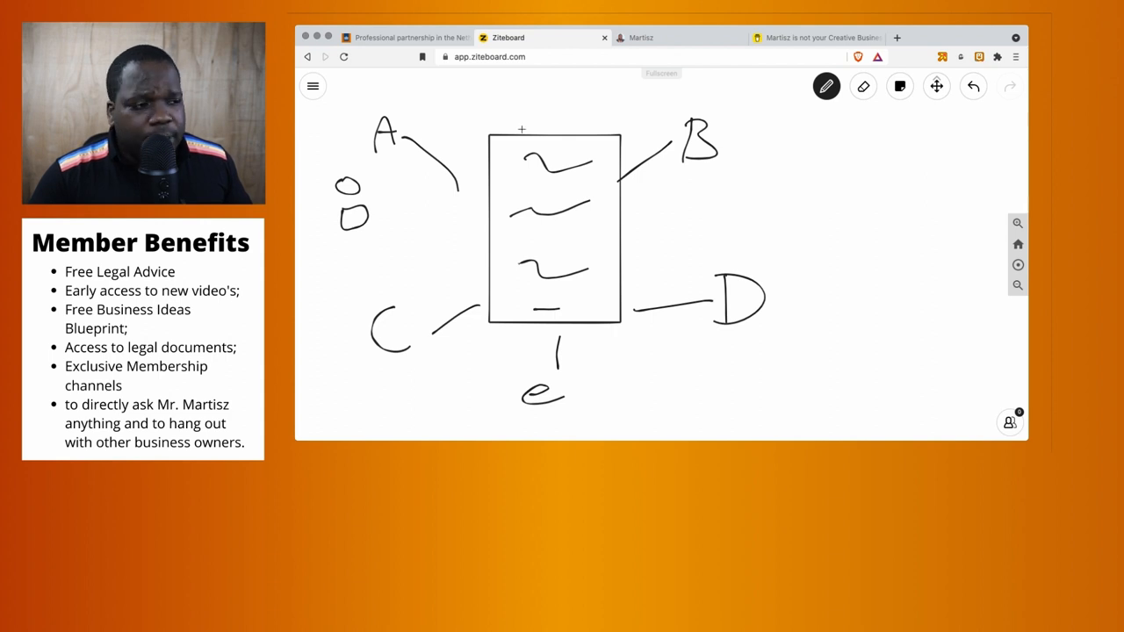
mouse_move(612, 145)
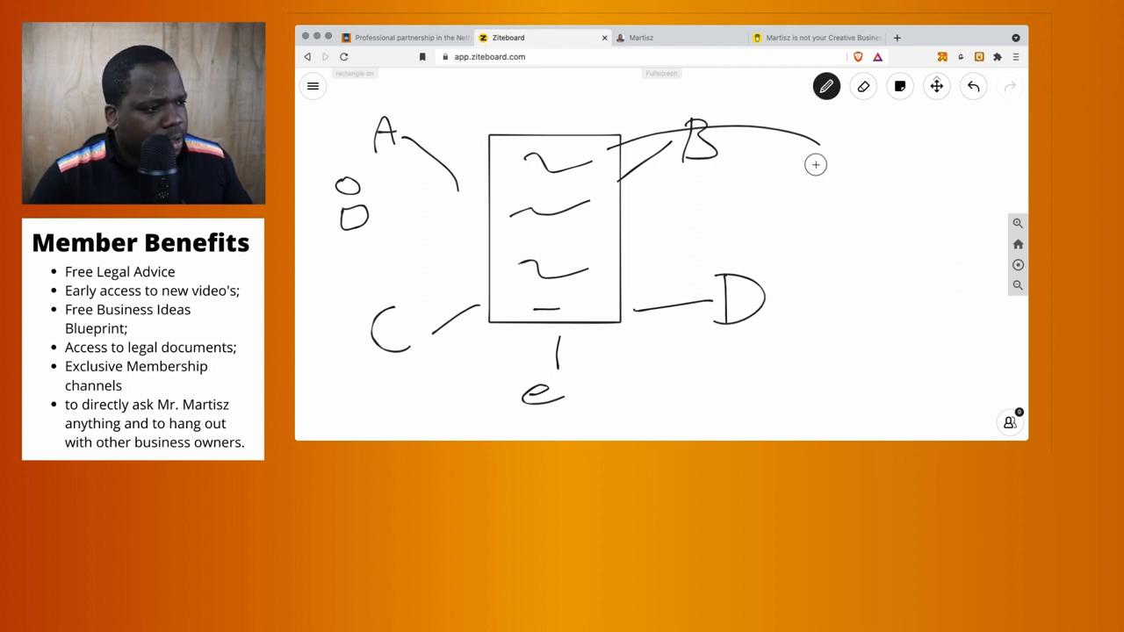
Draw registration folders on the right and a downward arrow, checking the costs page
left_click_drag(817, 149, 874, 206)
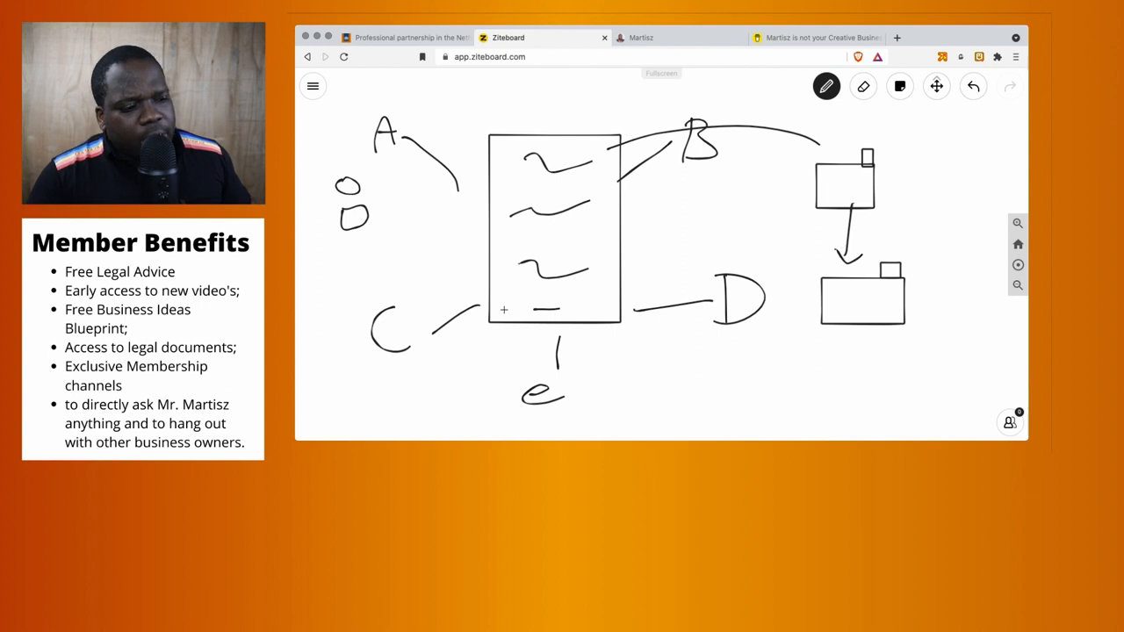
mouse_move(599, 319)
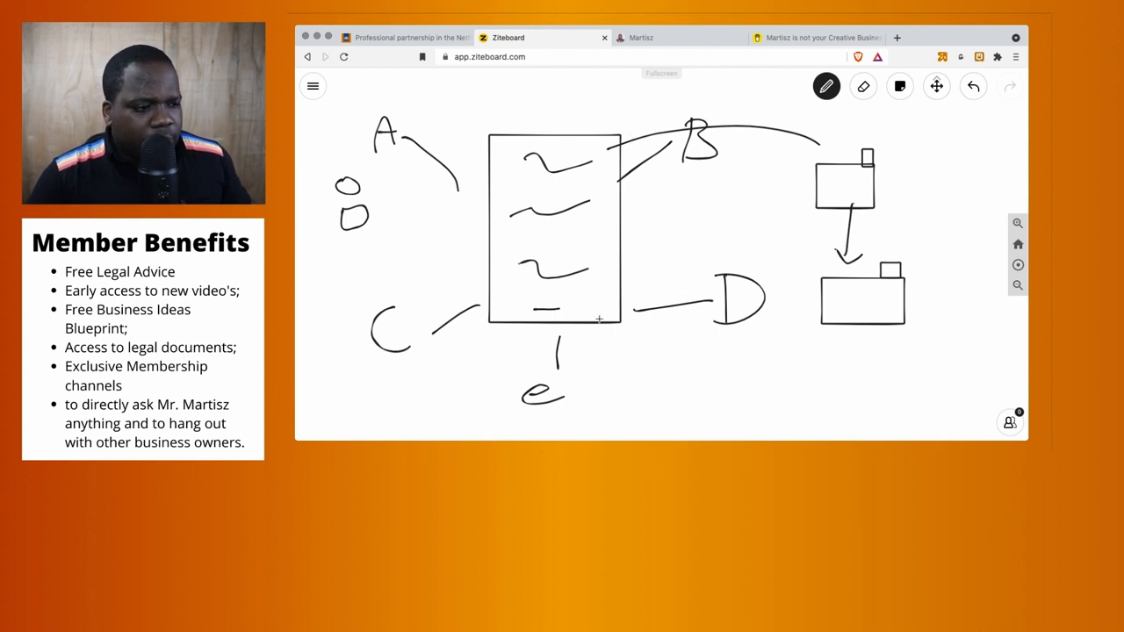
left_click_drag(602, 339, 615, 365)
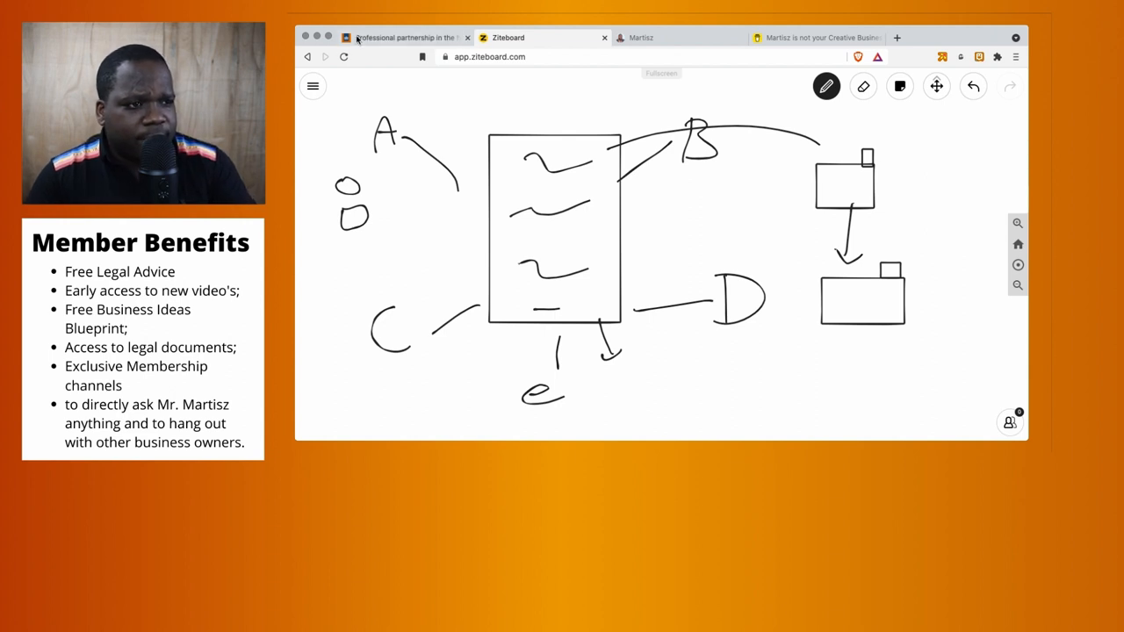
left_click(404, 38)
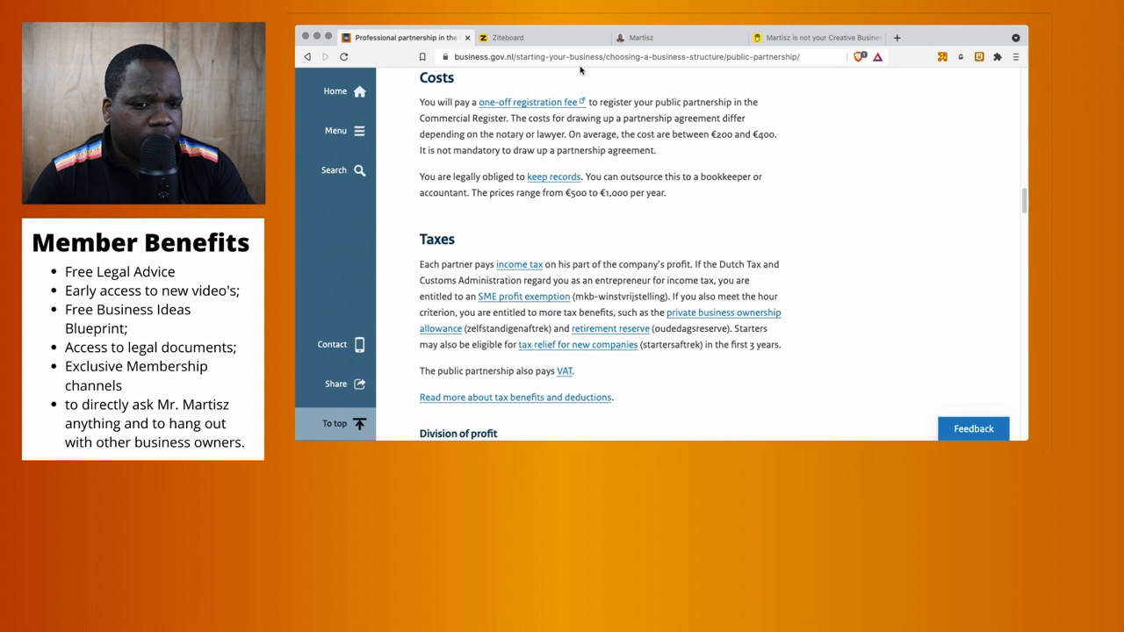
left_click(508, 37)
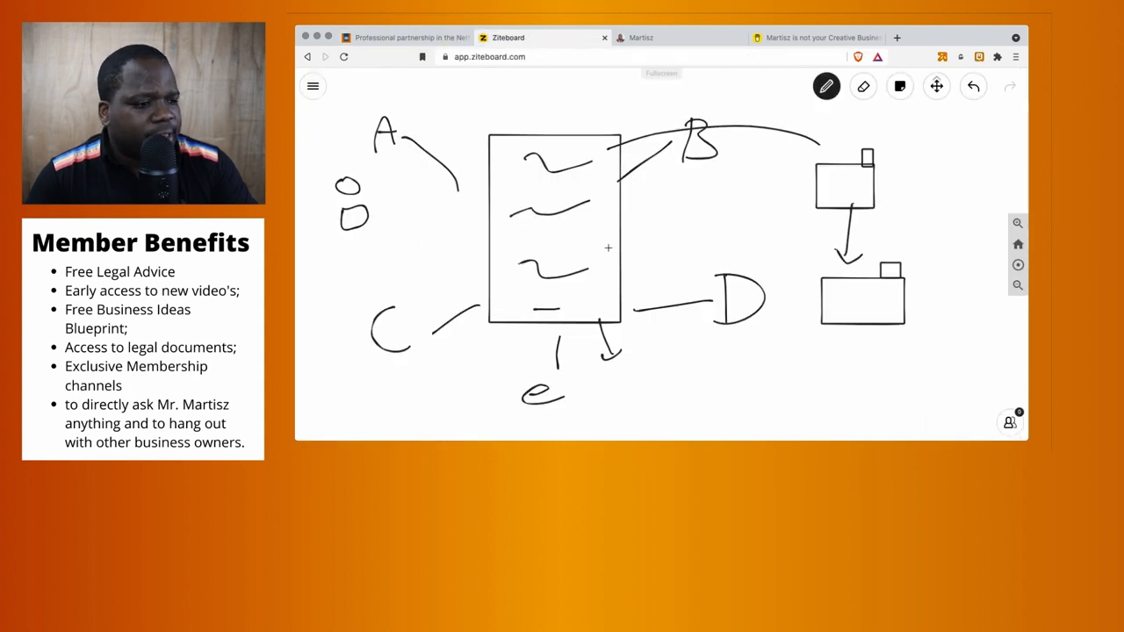
mouse_move(652, 359)
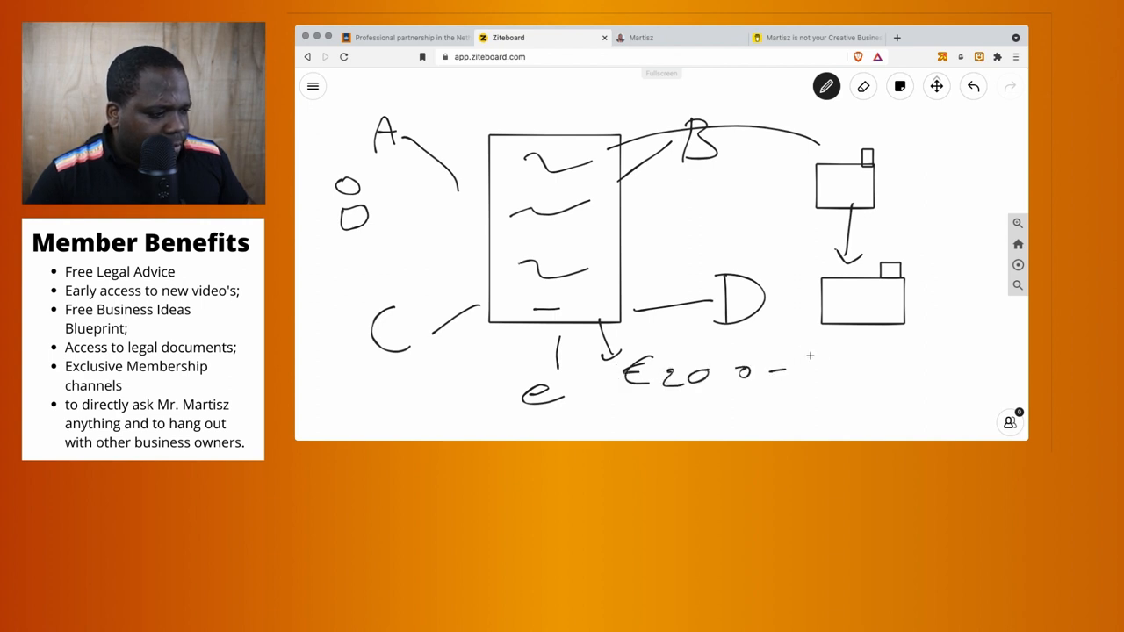
Handwrite '€200 -' beside the arrow below the agreement rectangle
left_click_drag(799, 360, 852, 374)
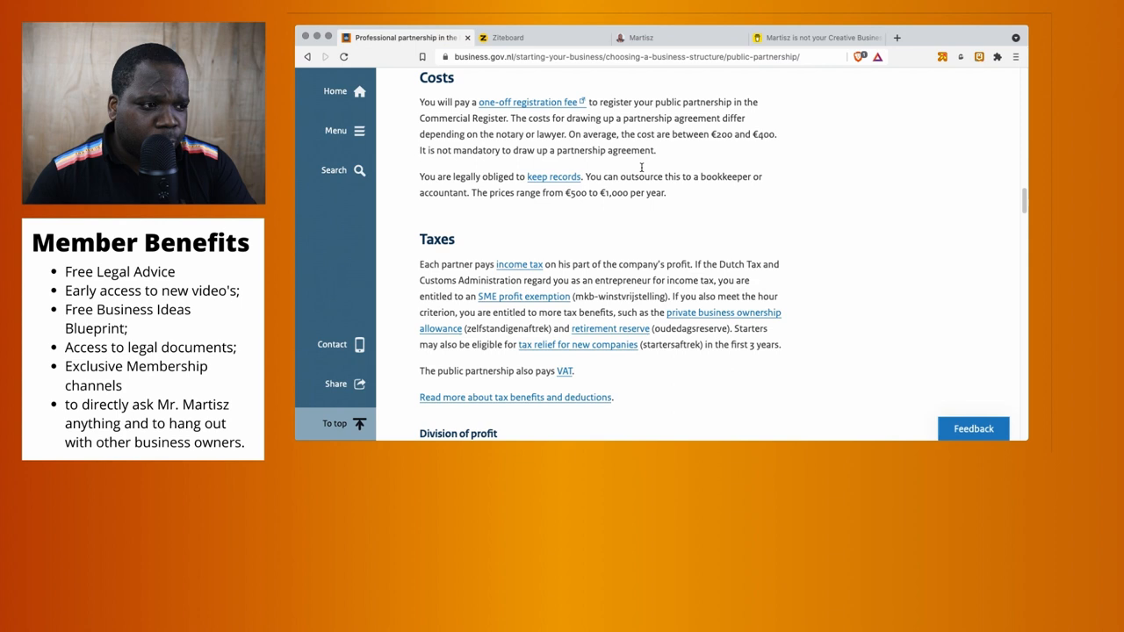
mouse_move(601, 91)
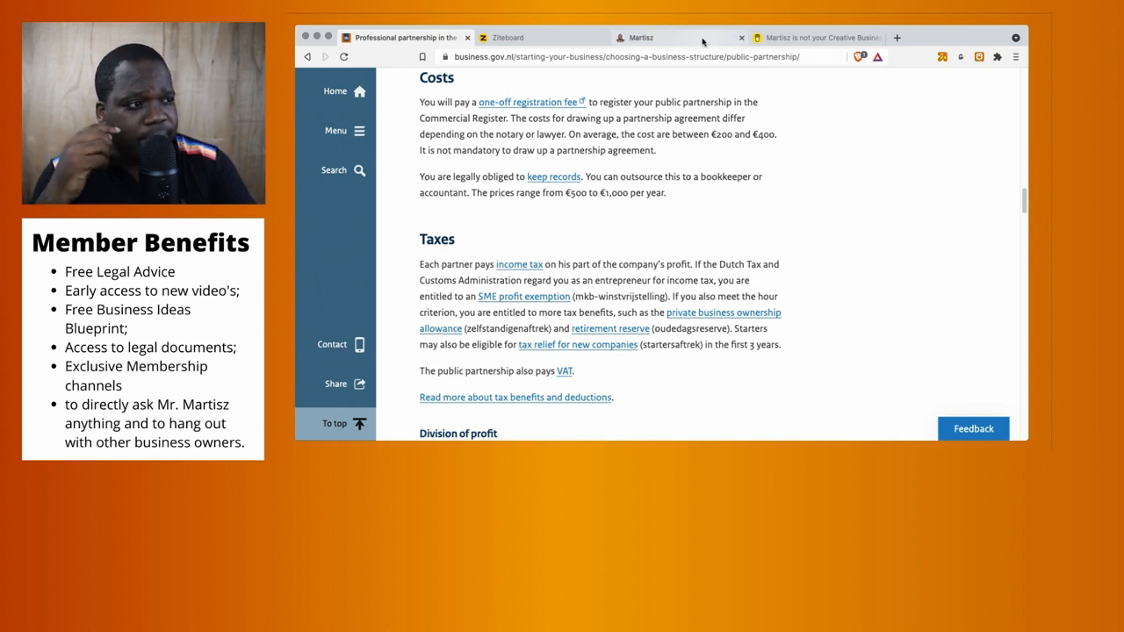
Switch to Martisz's Buy Me a Coffee tab
left_click(821, 38)
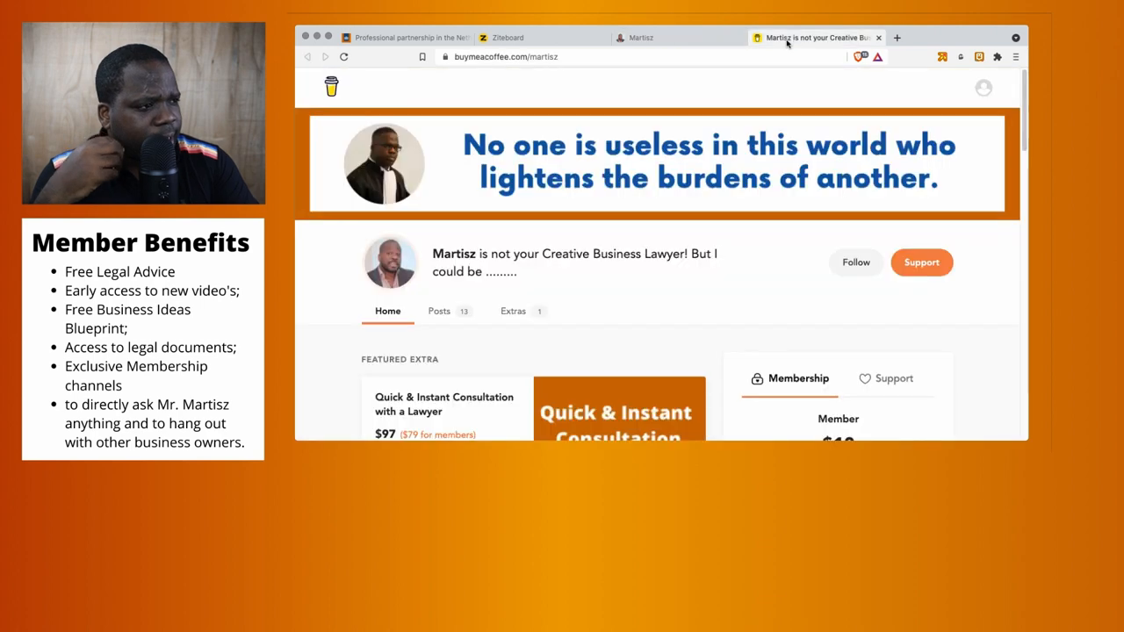
left_click(506, 37)
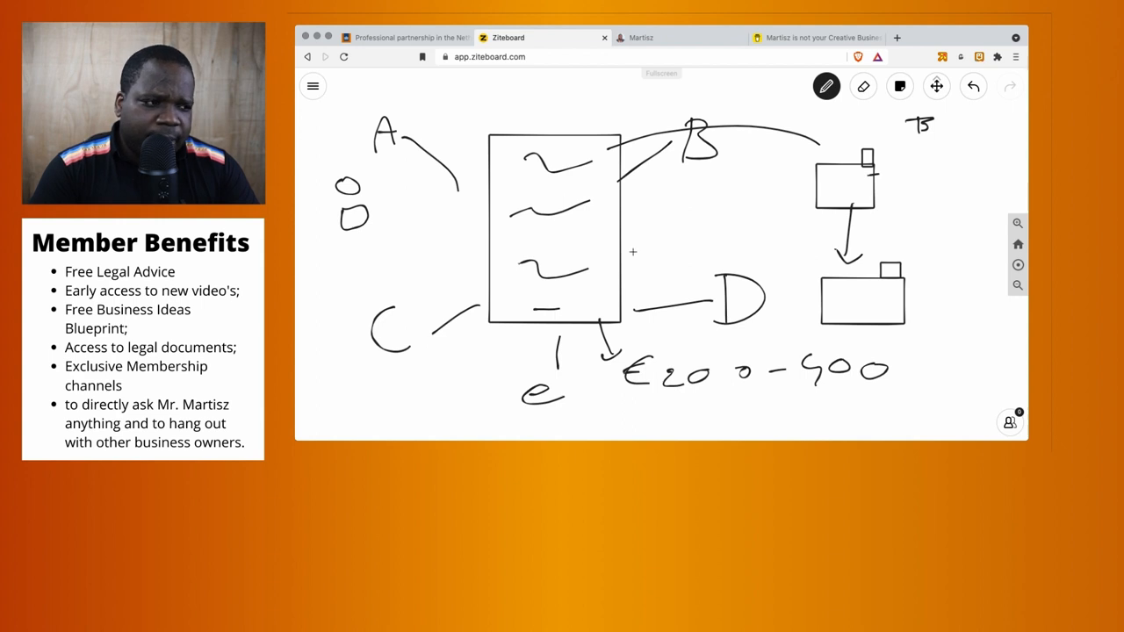
mouse_move(572, 261)
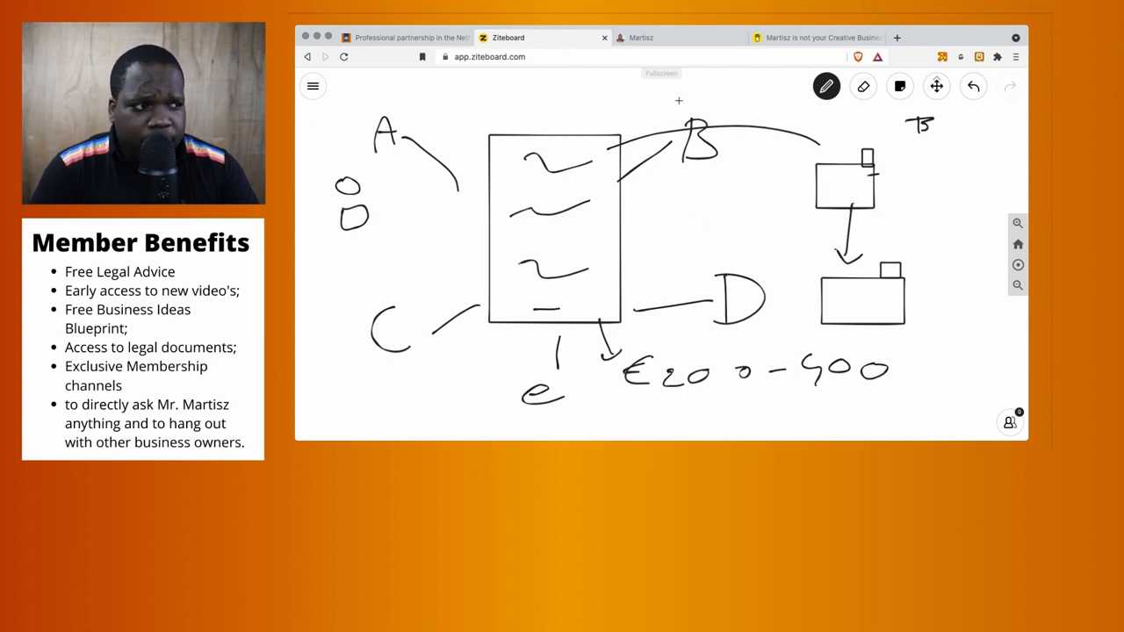
Return to Martisz's Buy Me a Coffee tab showing the $10 membership
left_click(659, 37)
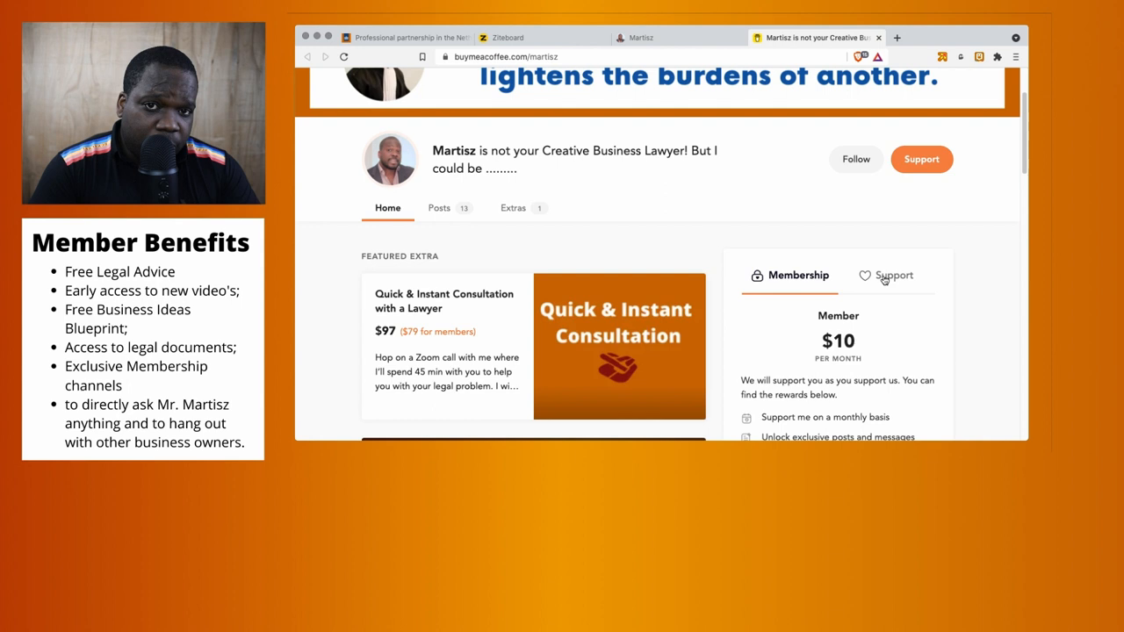
mouse_move(617, 196)
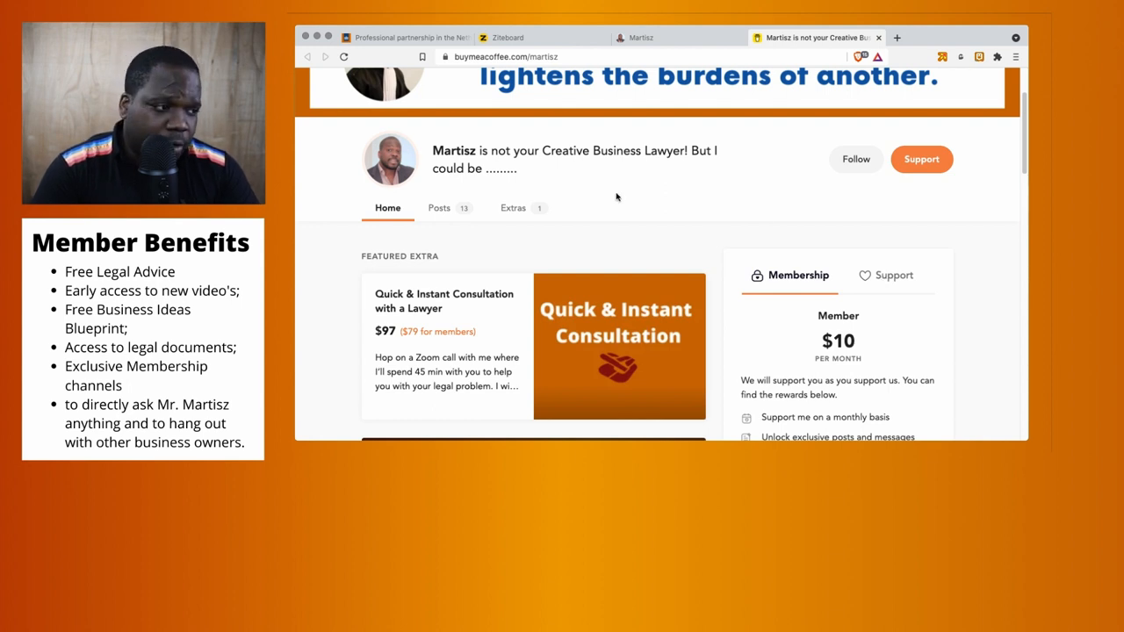
Switch the sidebar from membership tiers to the one-off $5 support option
scroll("down", 3)
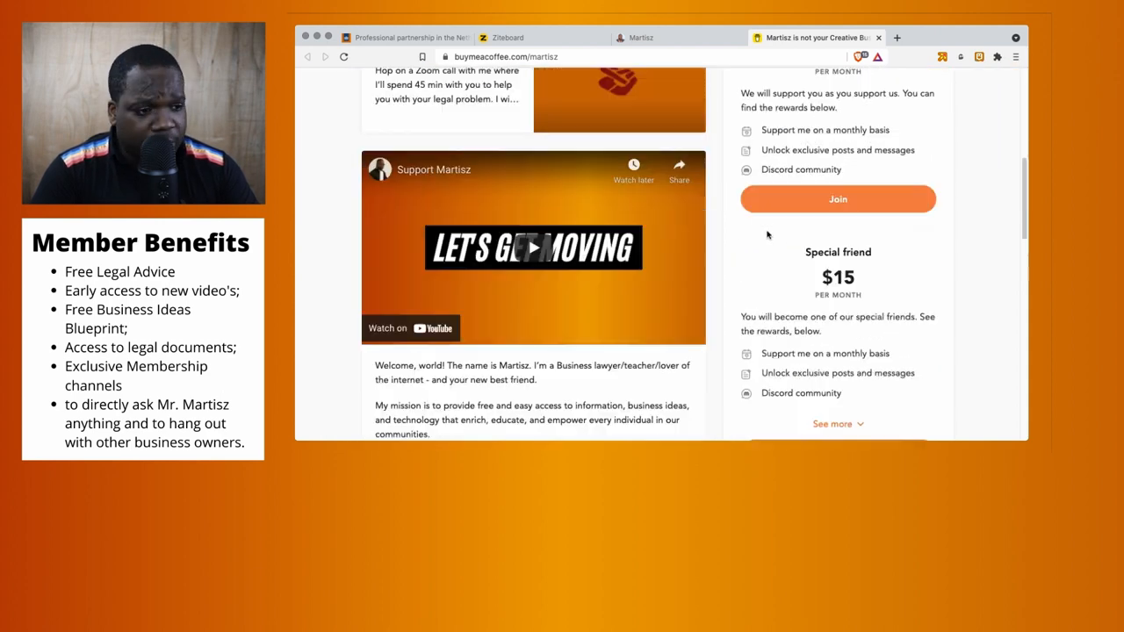
scroll("up", 3)
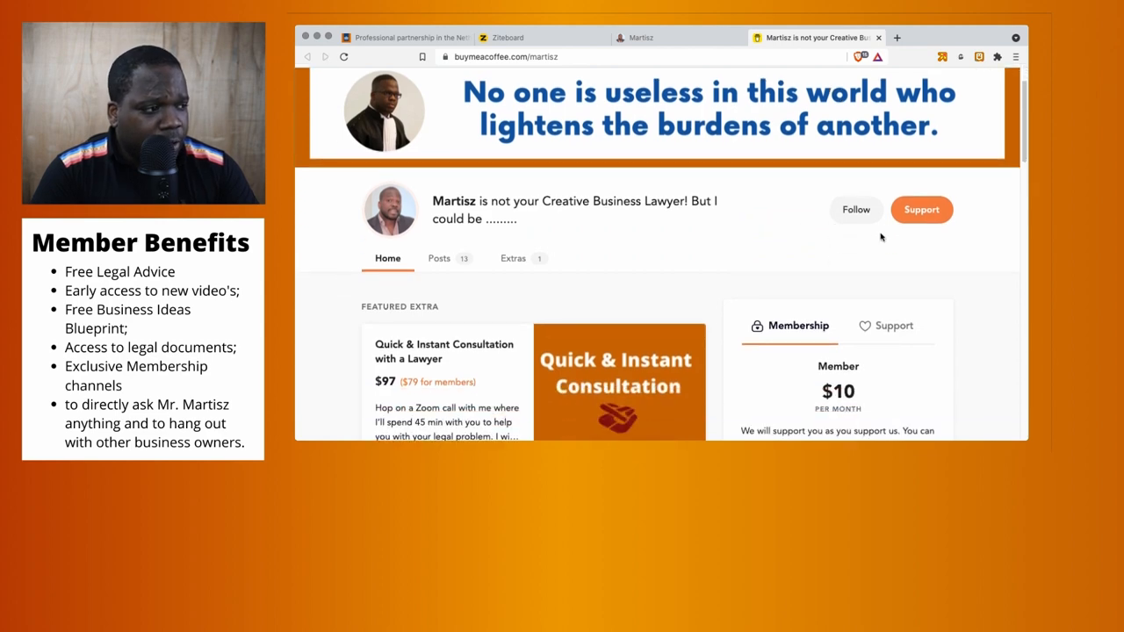
left_click(893, 326)
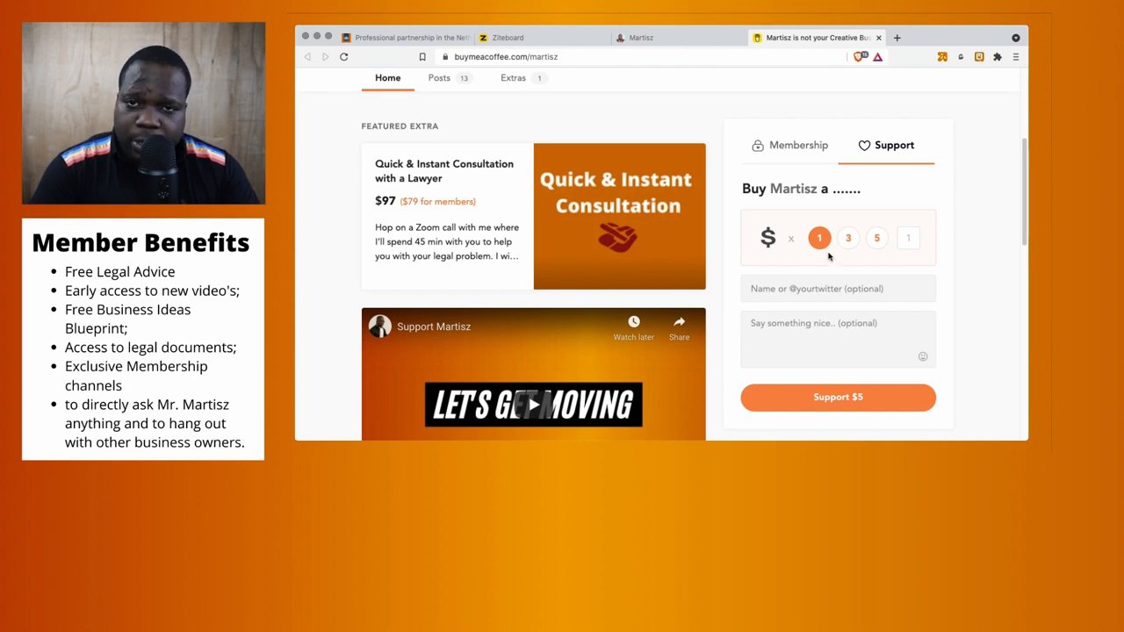
mouse_move(808, 285)
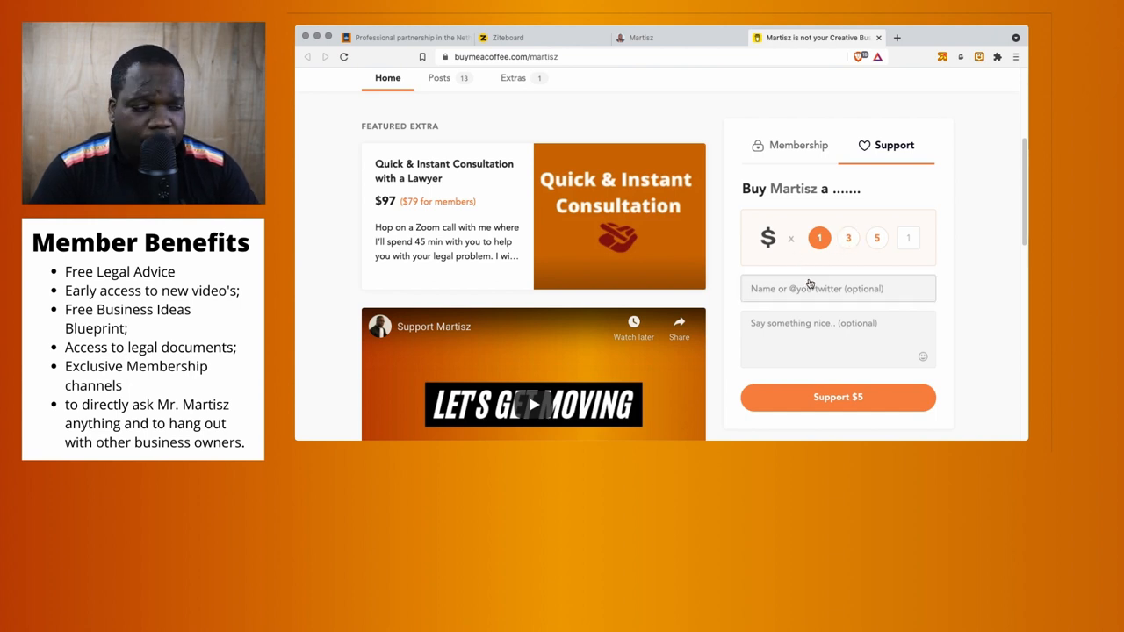